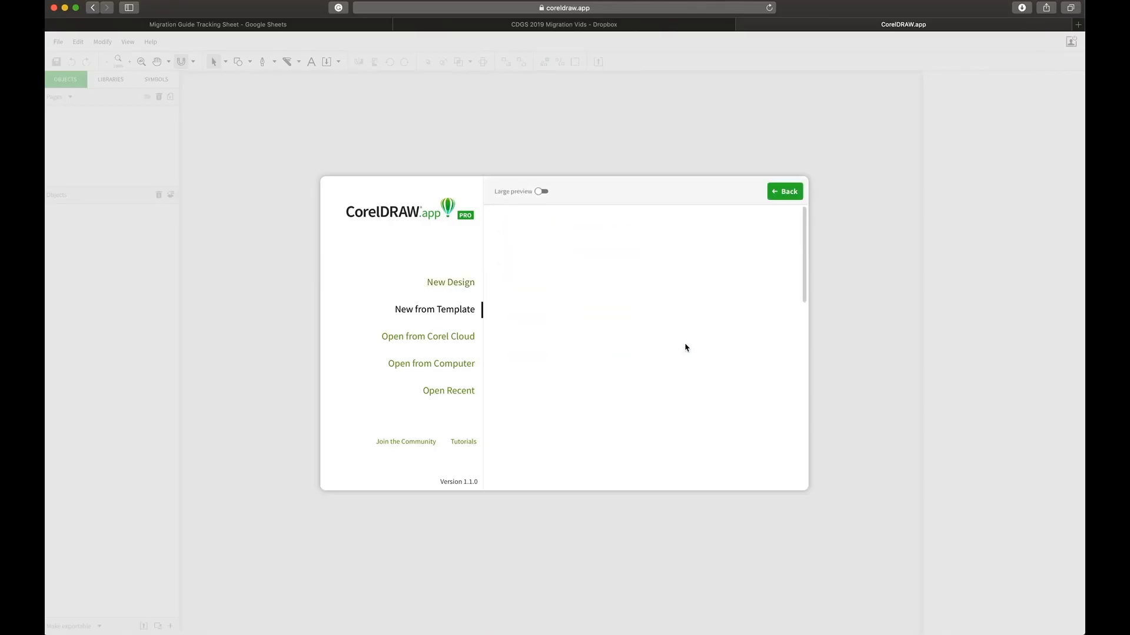
Add a border to the rounded-corner chilli photo in the Juanitas template design.
{"action": "left_click", "coordinate": [450, 282]}
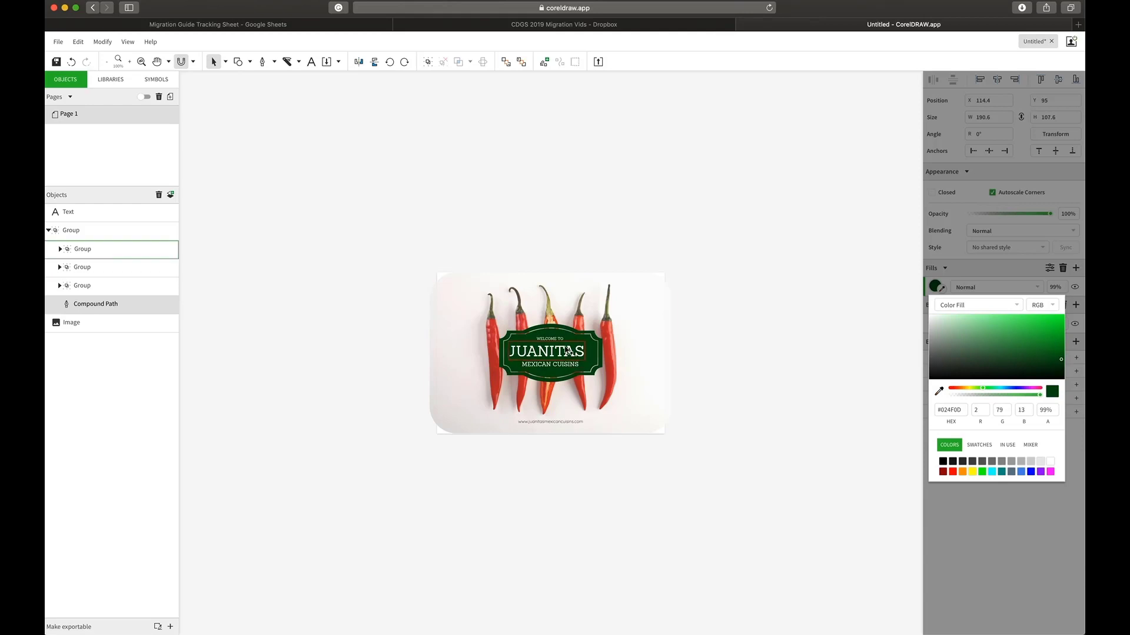
{"action": "left_click", "coordinate": [71, 322]}
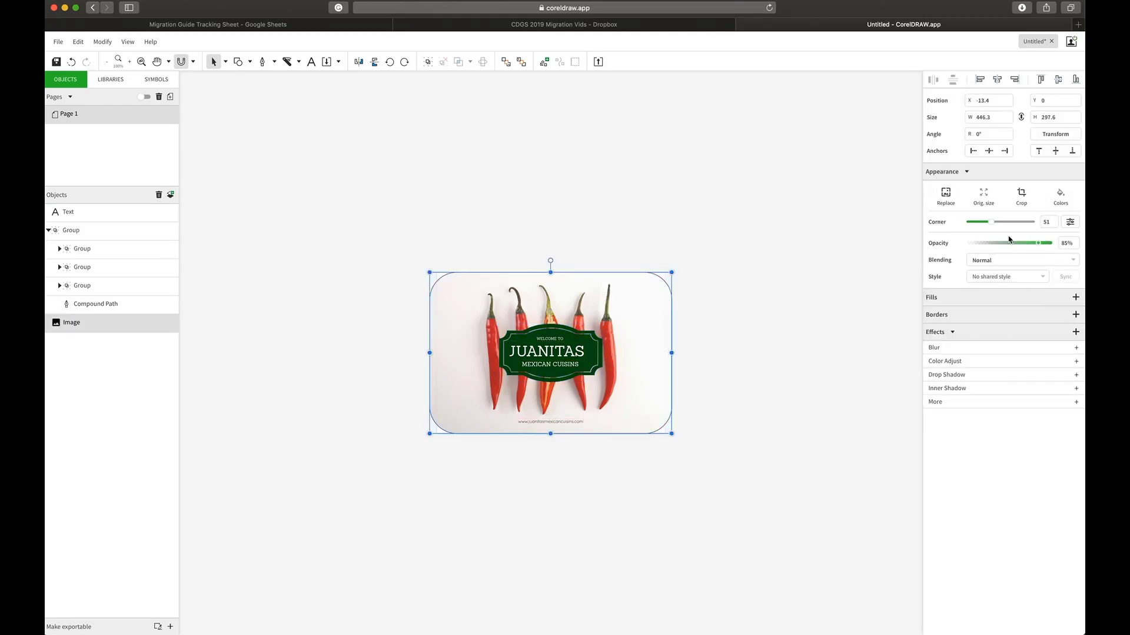
{"action": "left_click", "coordinate": [1075, 314]}
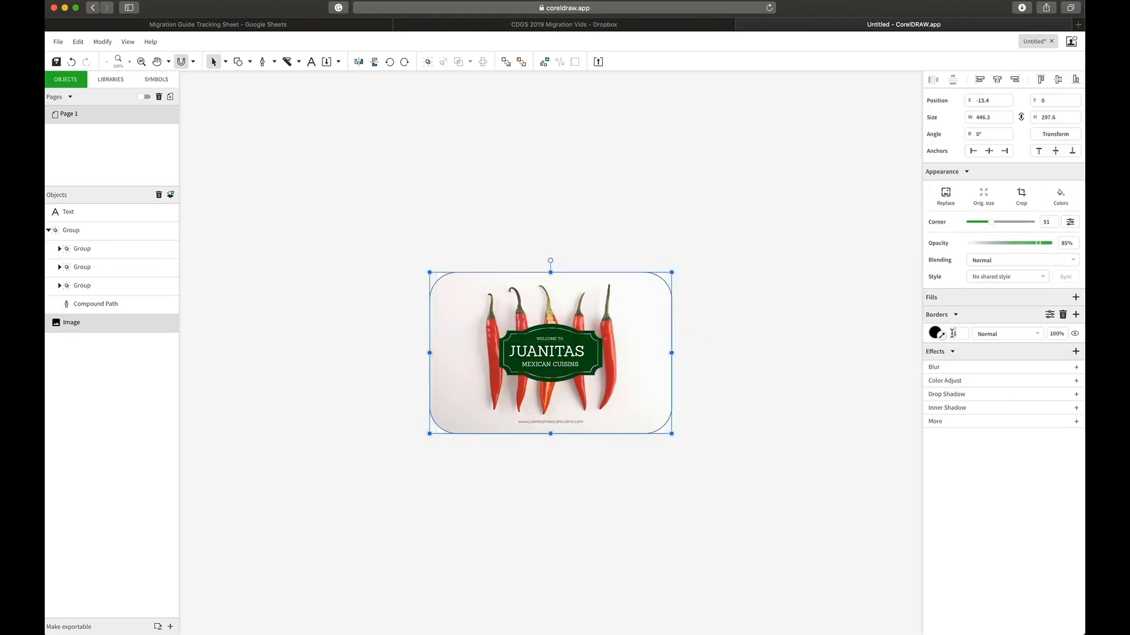
{"action": "left_click", "coordinate": [1076, 407]}
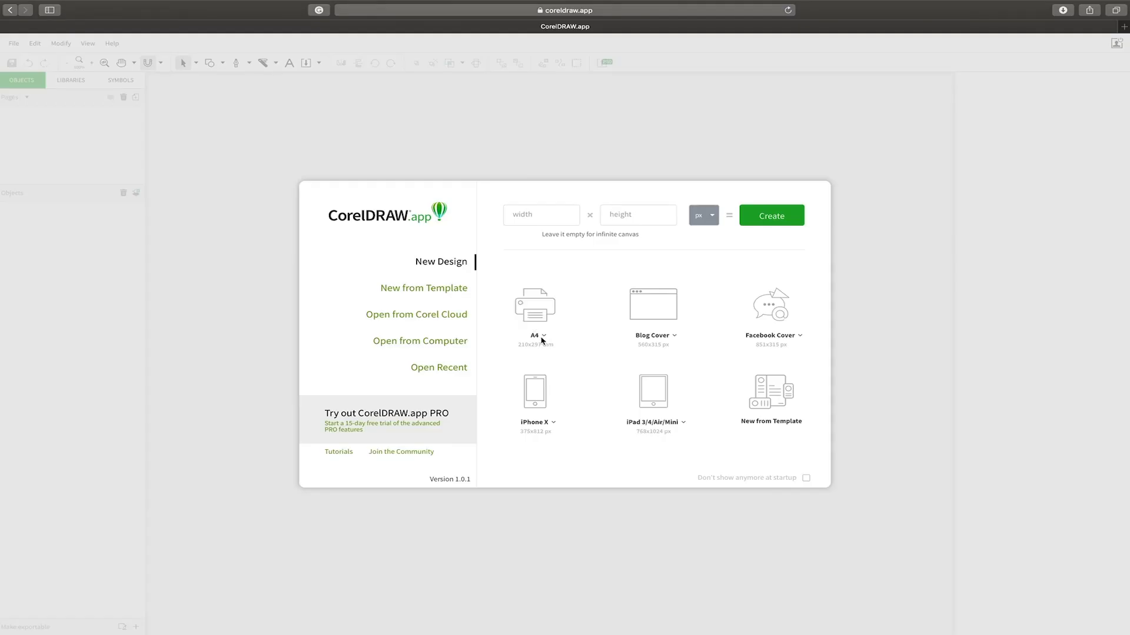
{"action": "mouse_move", "coordinate": [550, 497]}
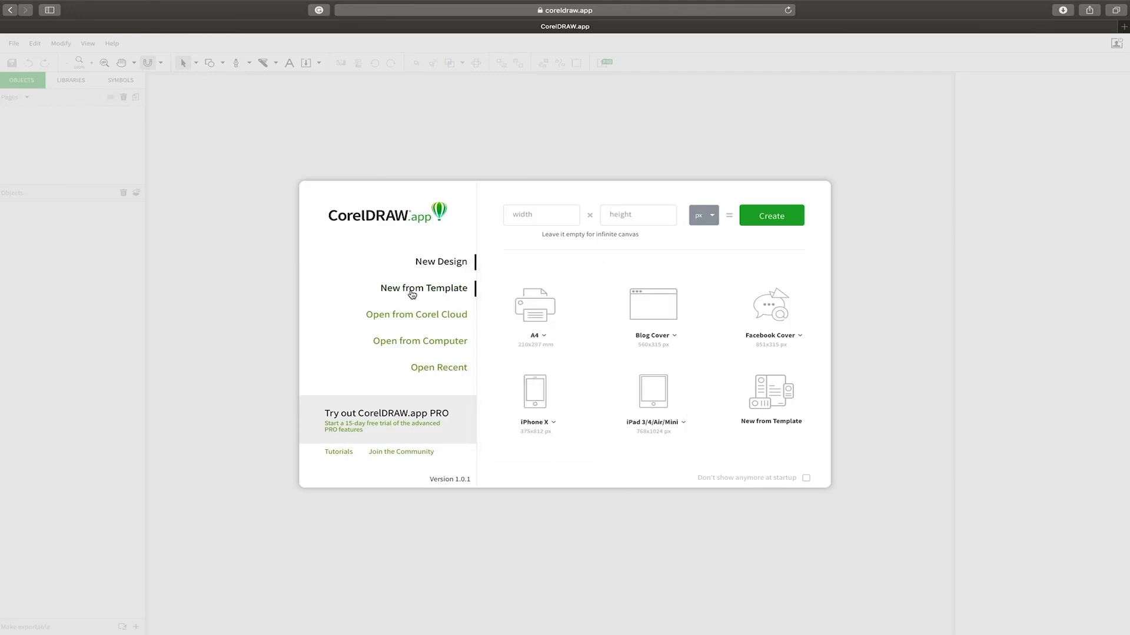
Browse the New from Template dialog's Facebook Post category thumbnails.
{"action": "left_click", "coordinate": [424, 287]}
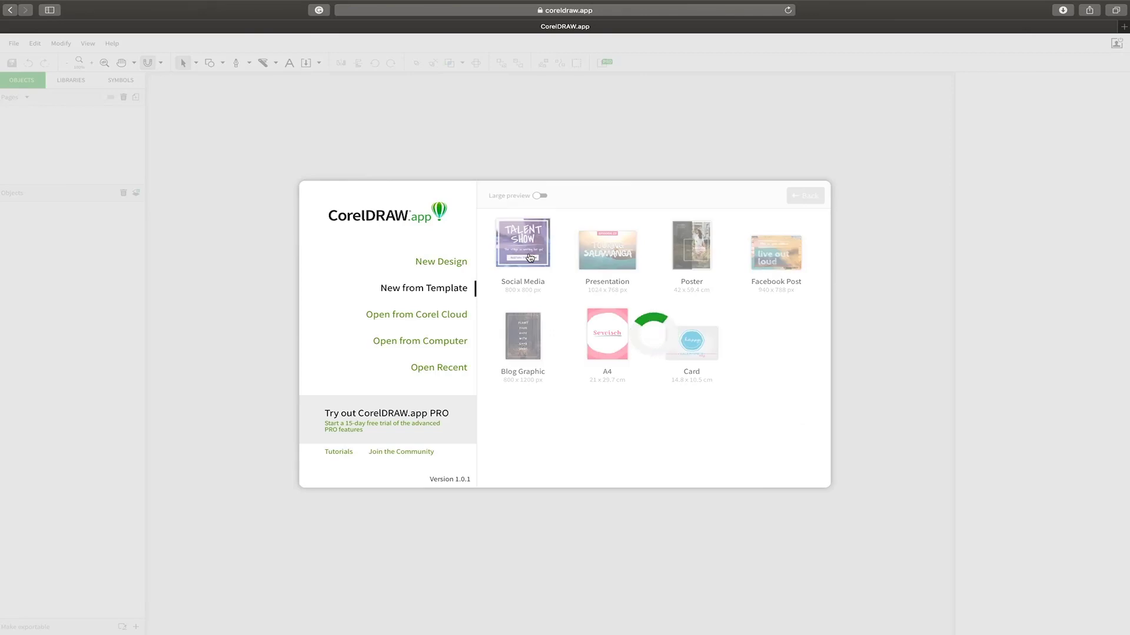
{"action": "left_click", "coordinate": [522, 248]}
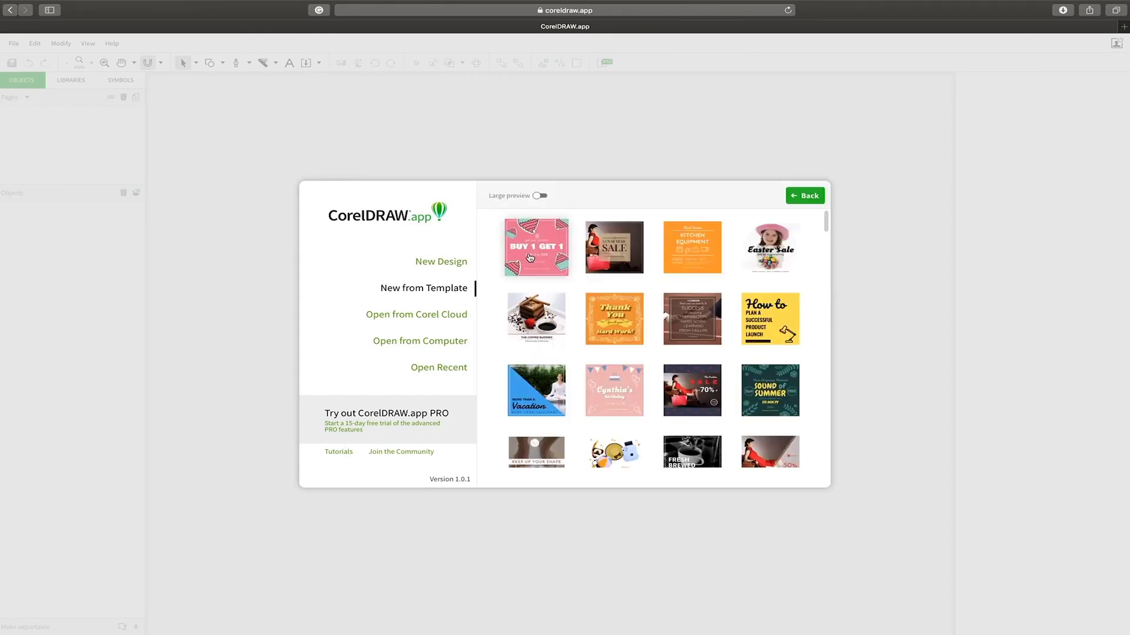
{"action": "scroll", "scroll_direction": "down", "scroll_amount": 3}
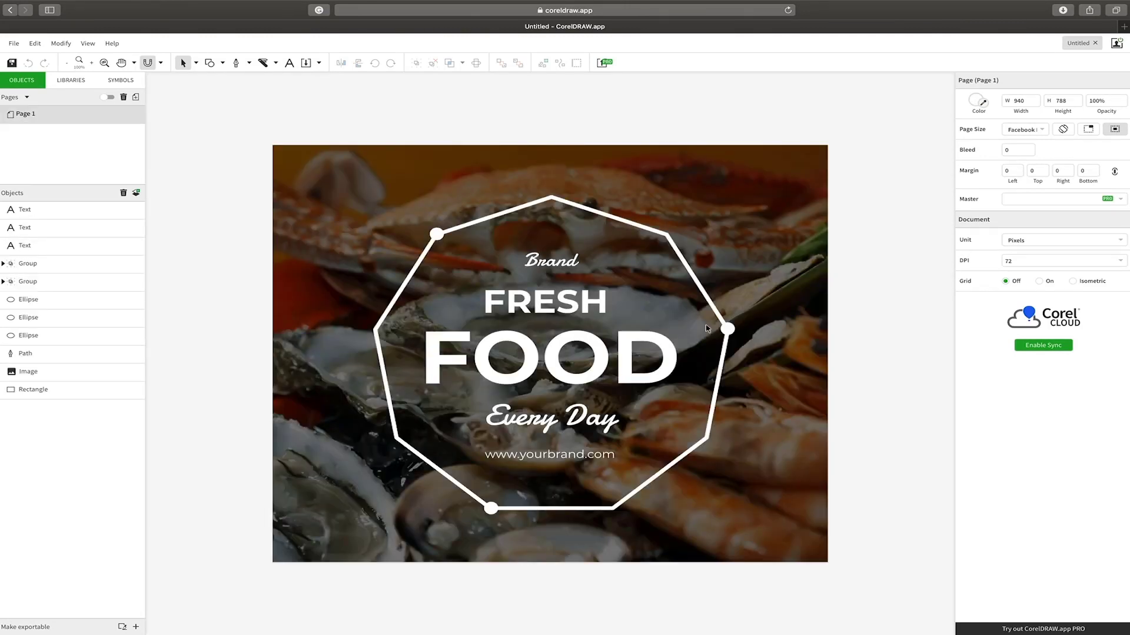
Replace the Fresh Food seafood background with the imported flower photo CGS35313.jpg.
{"action": "left_click", "coordinate": [27, 371]}
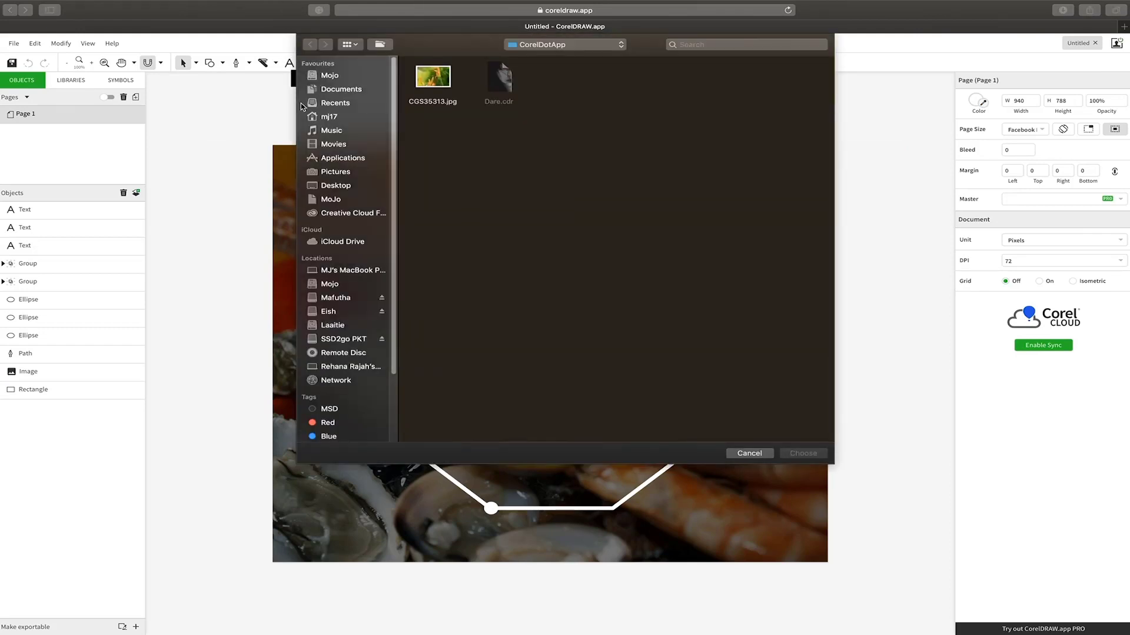
{"action": "left_click", "coordinate": [433, 76]}
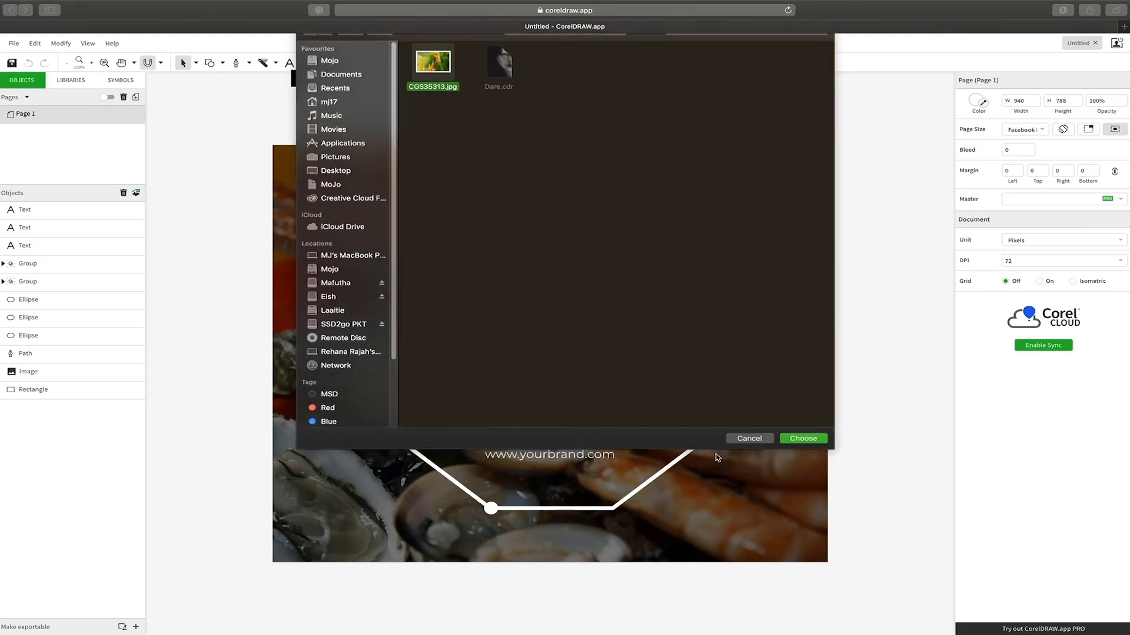
{"action": "left_click", "coordinate": [802, 438]}
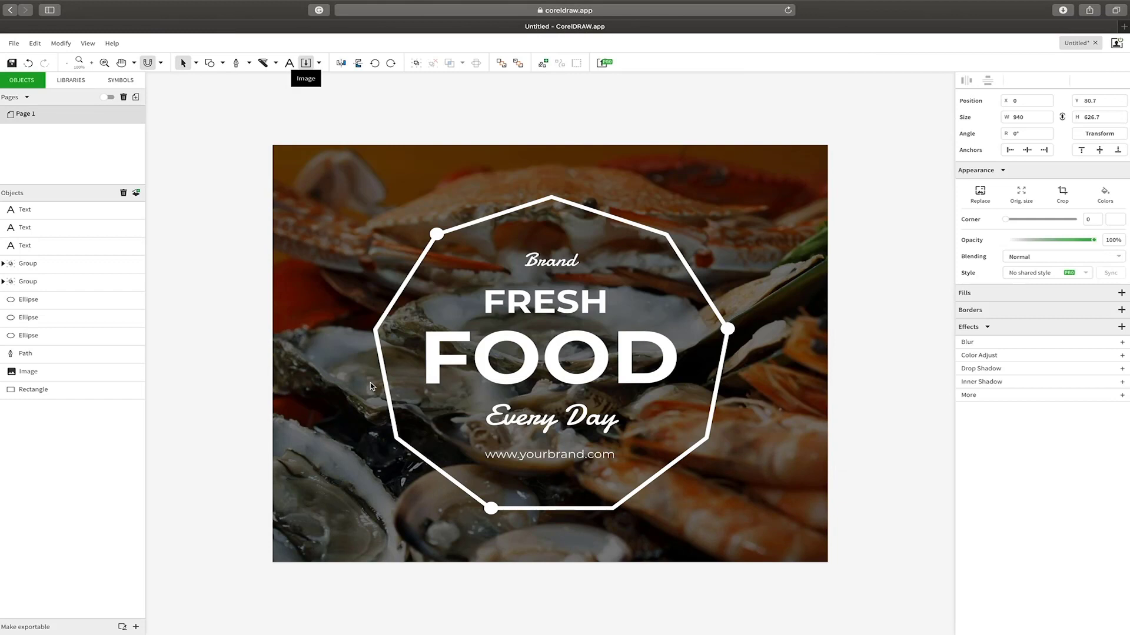
{"action": "mouse_move", "coordinate": [172, 372]}
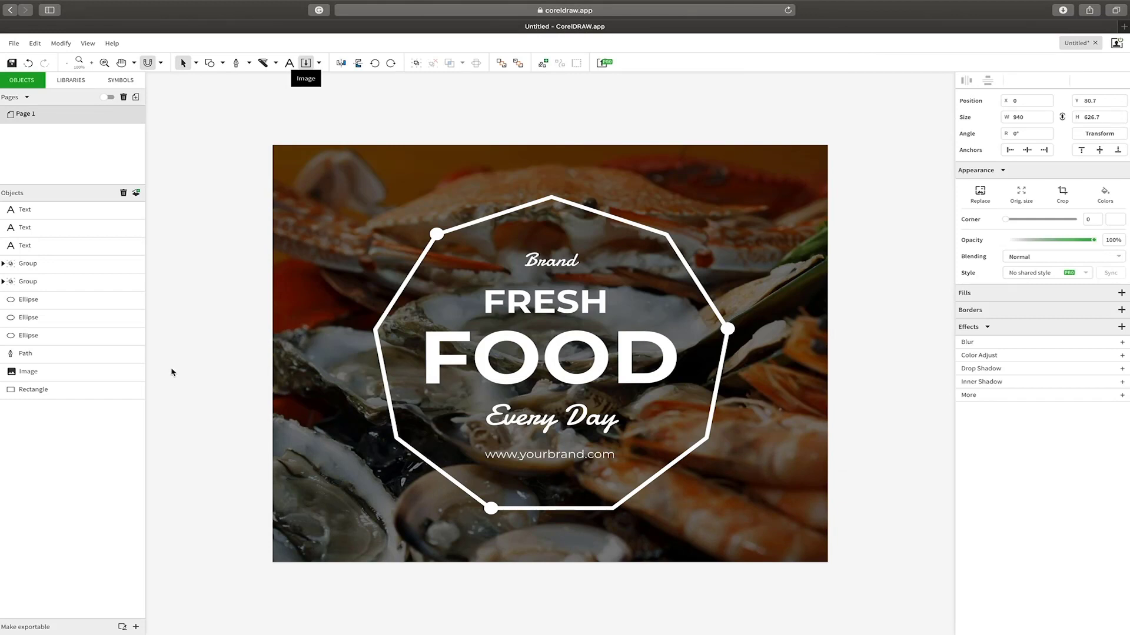
{"action": "left_click", "coordinate": [979, 190]}
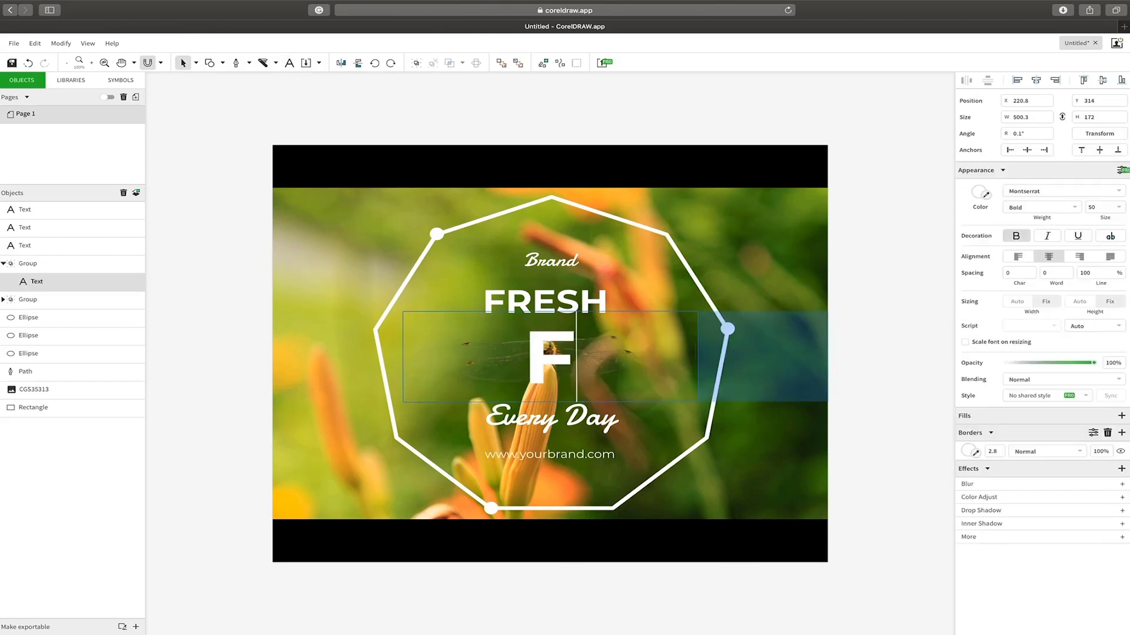
Rewrite the FOOD headline as 'Flowers' at 36pt so the design reads 'Fresh Flowers Every Day'.
{"action": "type", "text": "Flower"}
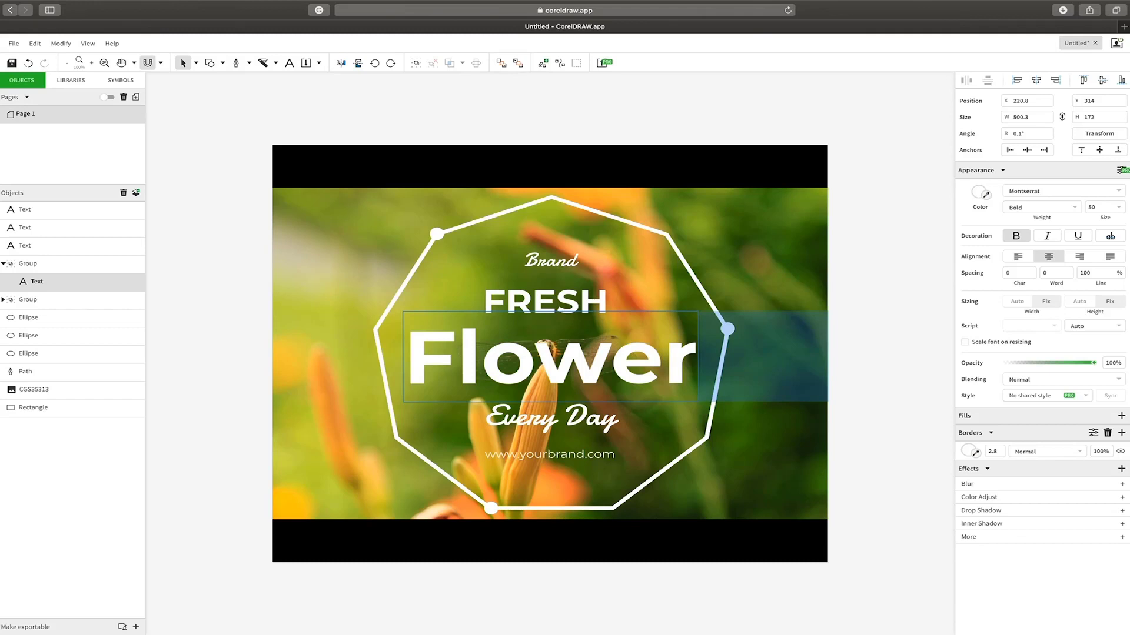
{"action": "left_click", "coordinate": [1101, 207]}
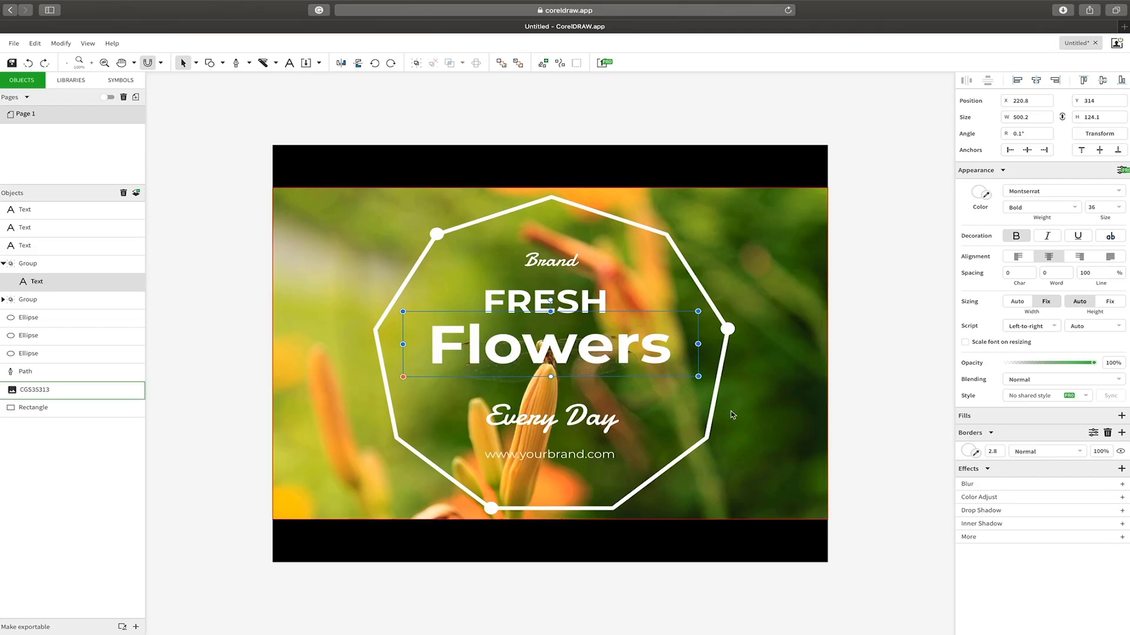
Open the Dare.cdr woman's-face poster from the Corel Cloud file browser.
{"action": "left_click", "coordinate": [13, 43]}
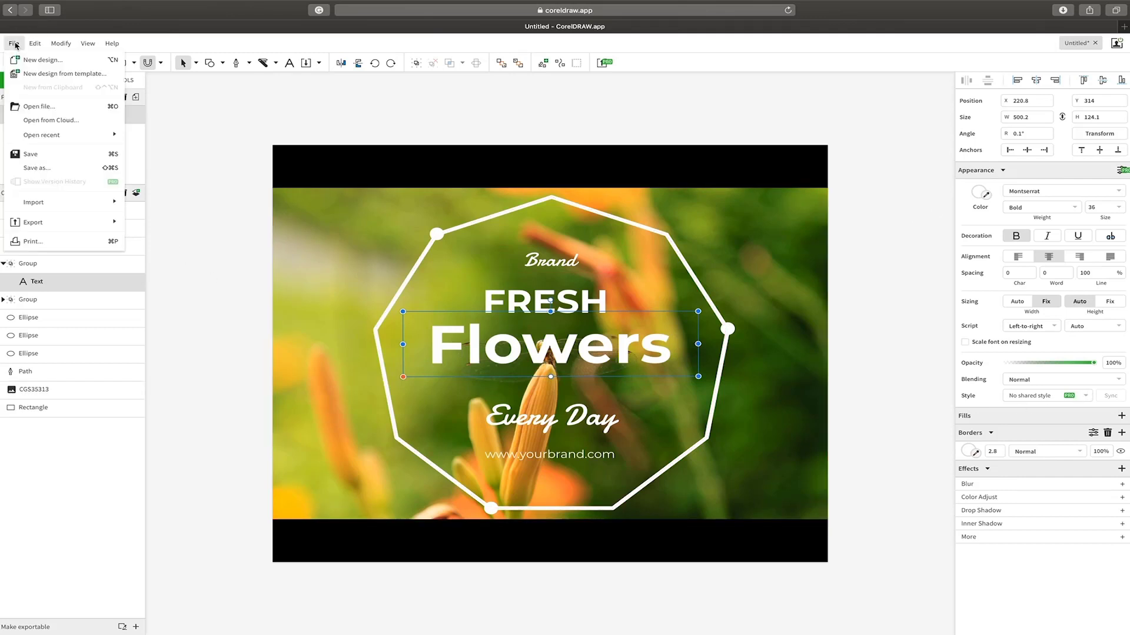
{"action": "mouse_move", "coordinate": [47, 106]}
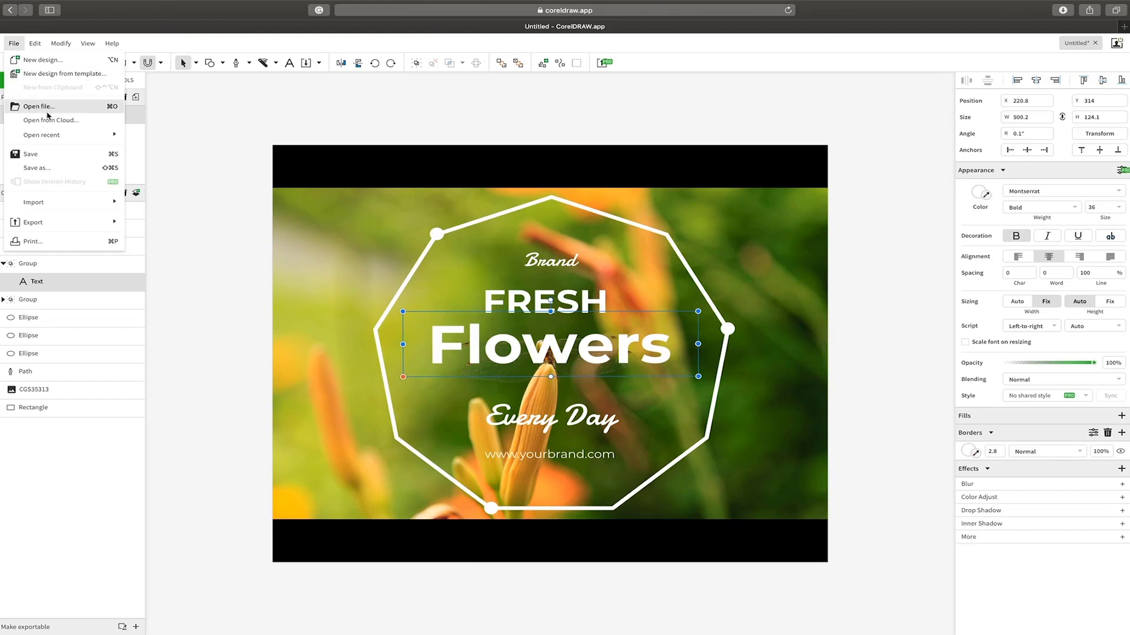
{"action": "left_click", "coordinate": [38, 106]}
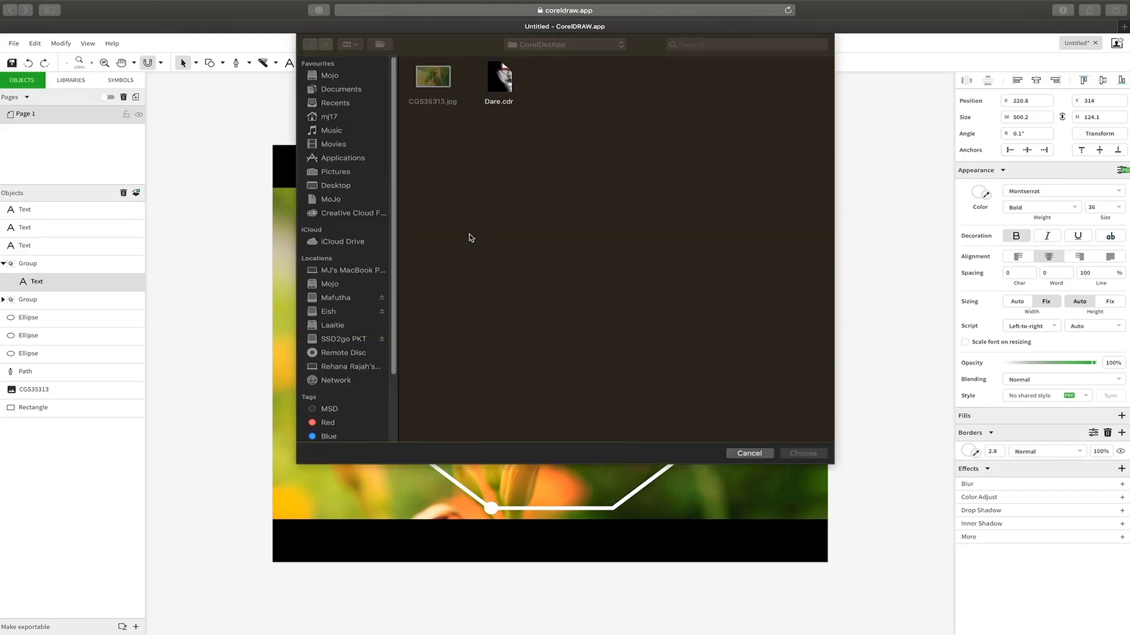
{"action": "left_click", "coordinate": [497, 76]}
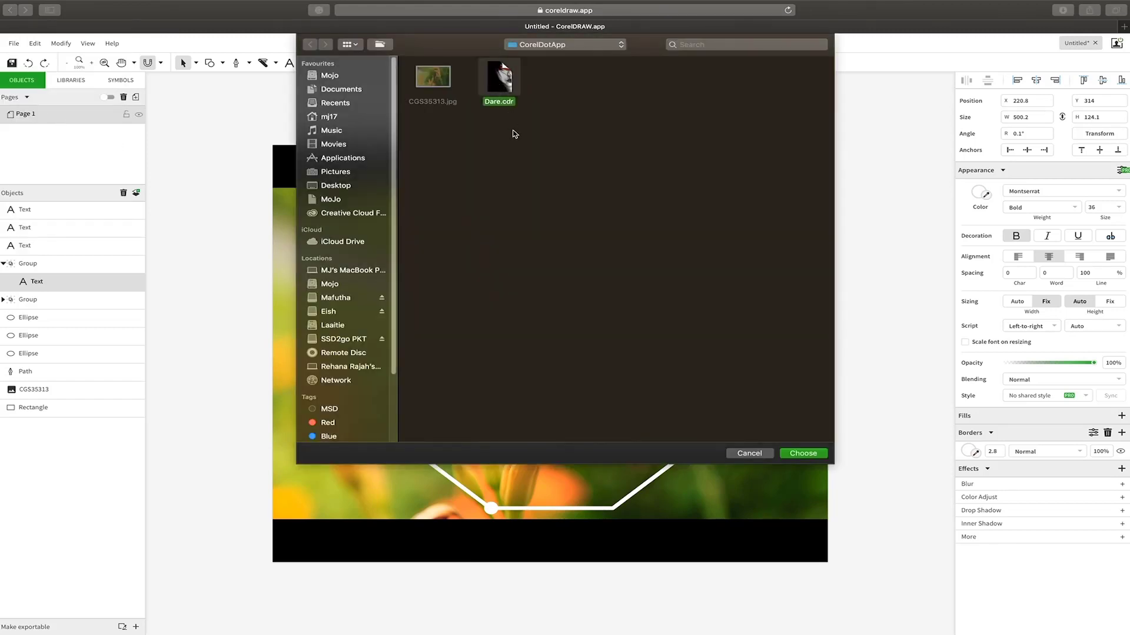
{"action": "left_click", "coordinate": [498, 76]}
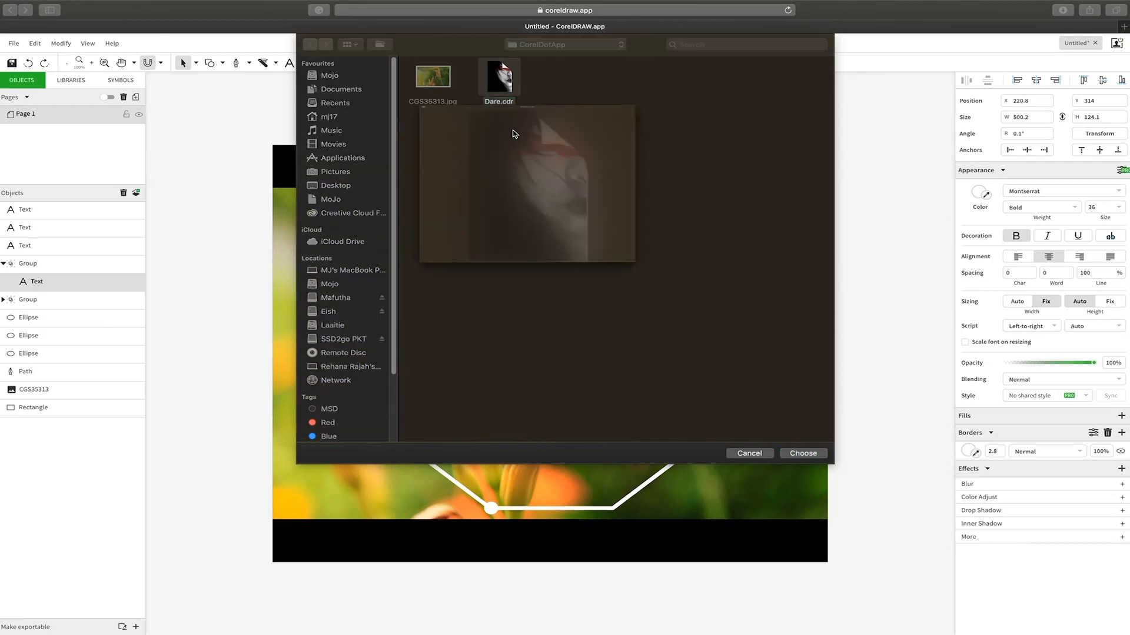
{"action": "left_click", "coordinate": [498, 77]}
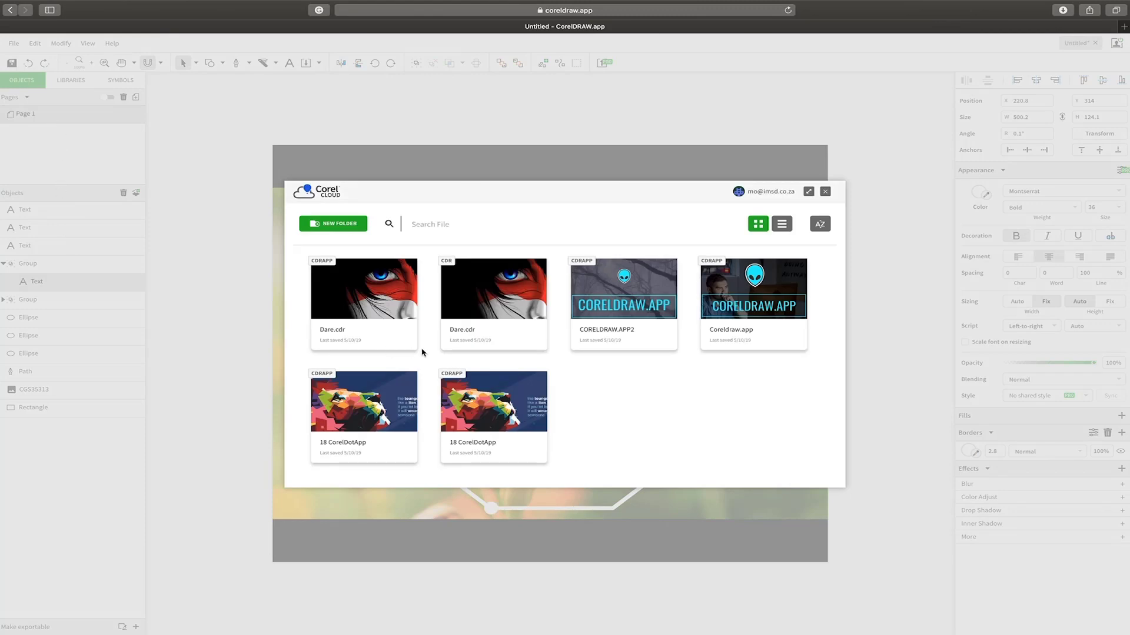
{"action": "left_click", "coordinate": [363, 288]}
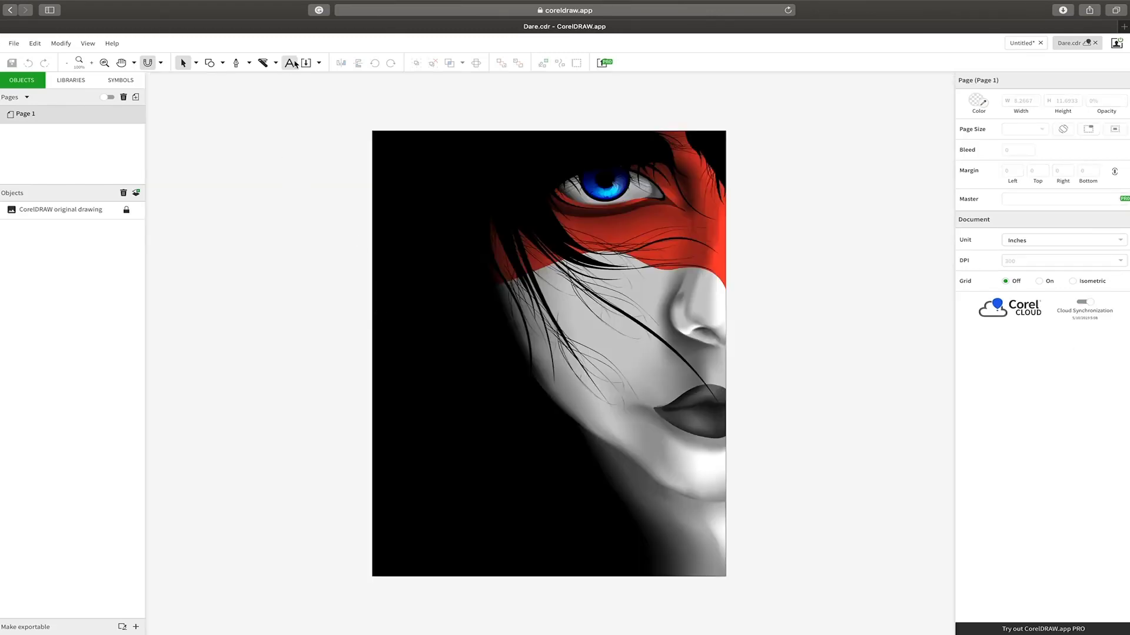
Draw a text frame at the poster's lower left reading 'Dare to design differently'.
{"action": "left_click", "coordinate": [548, 353]}
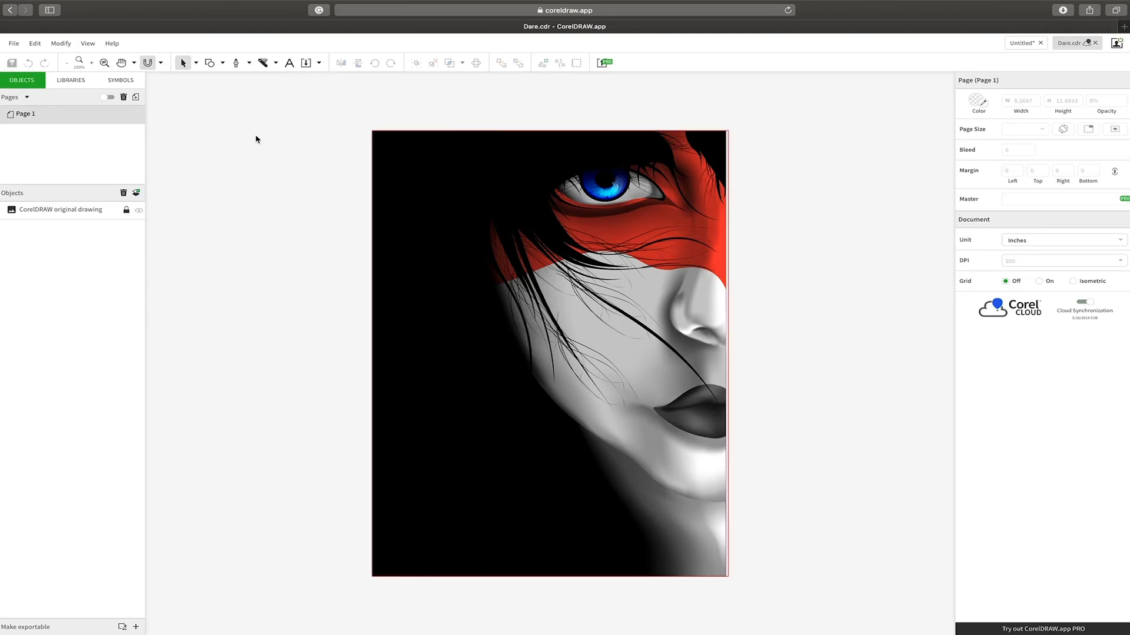
{"action": "left_click", "coordinate": [288, 63]}
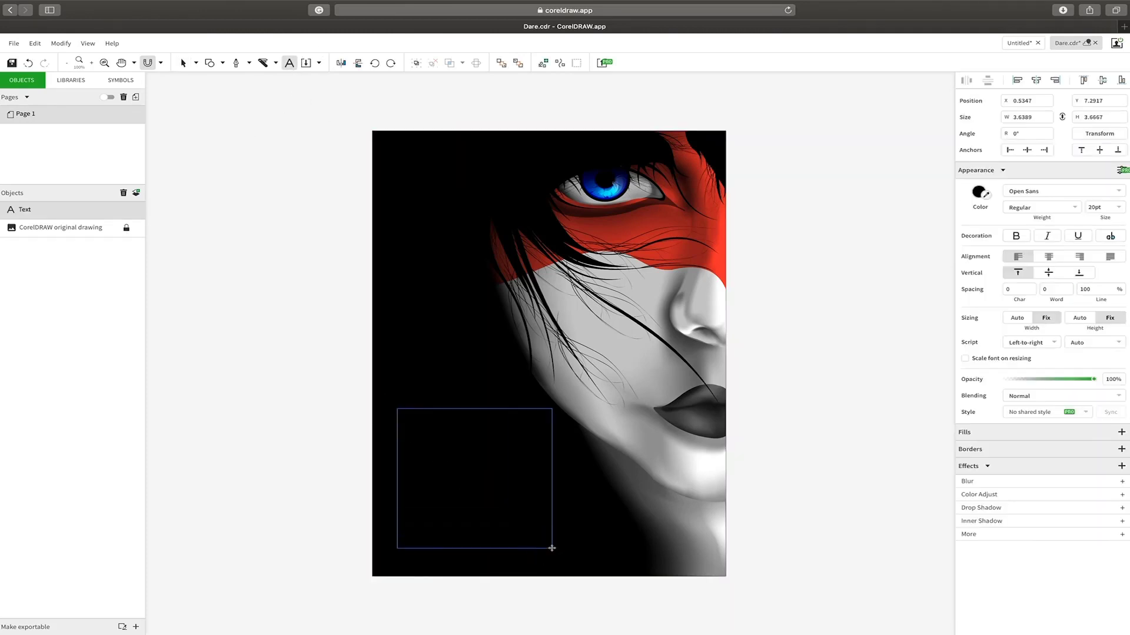
{"action": "left_click", "coordinate": [979, 193]}
{"action": "type", "text": "Dare to d"}
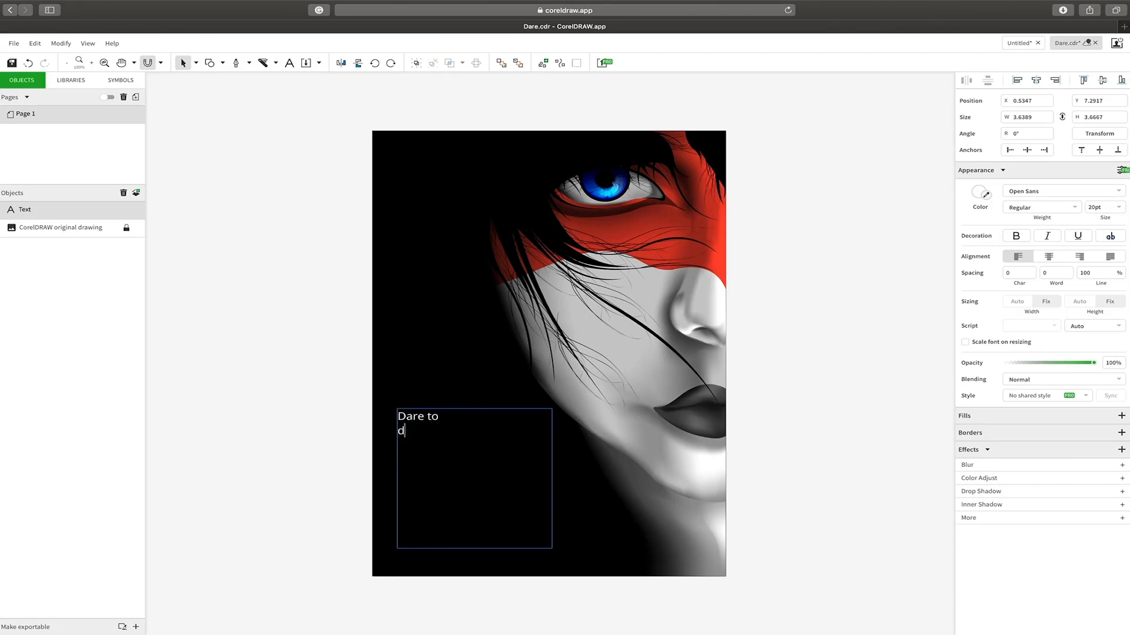
{"action": "type", "text": "esign differently"}
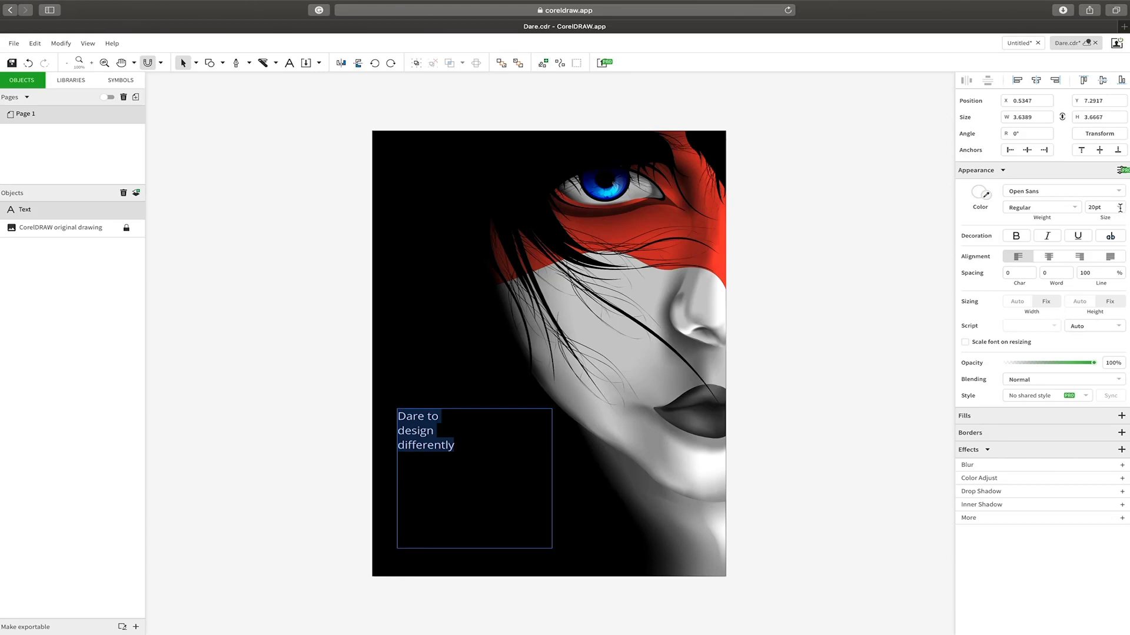
Make the poster text 48pt bold and colour the word 'differently' green.
{"action": "left_click", "coordinate": [1107, 208]}
{"action": "type", "text": "48"}
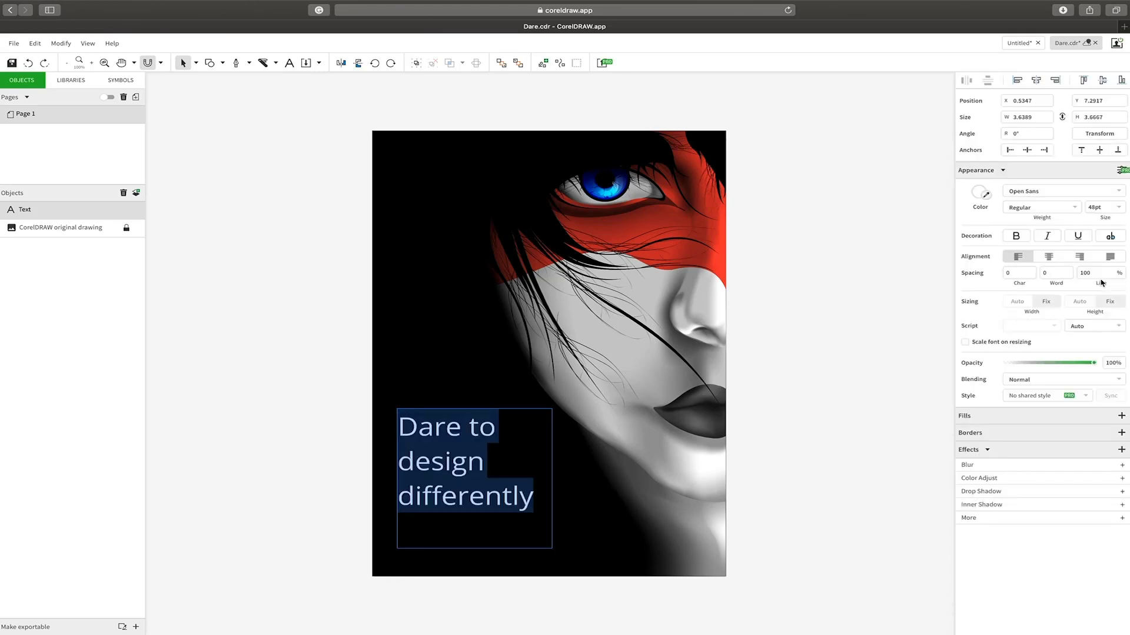
{"action": "left_click", "coordinate": [1016, 235]}
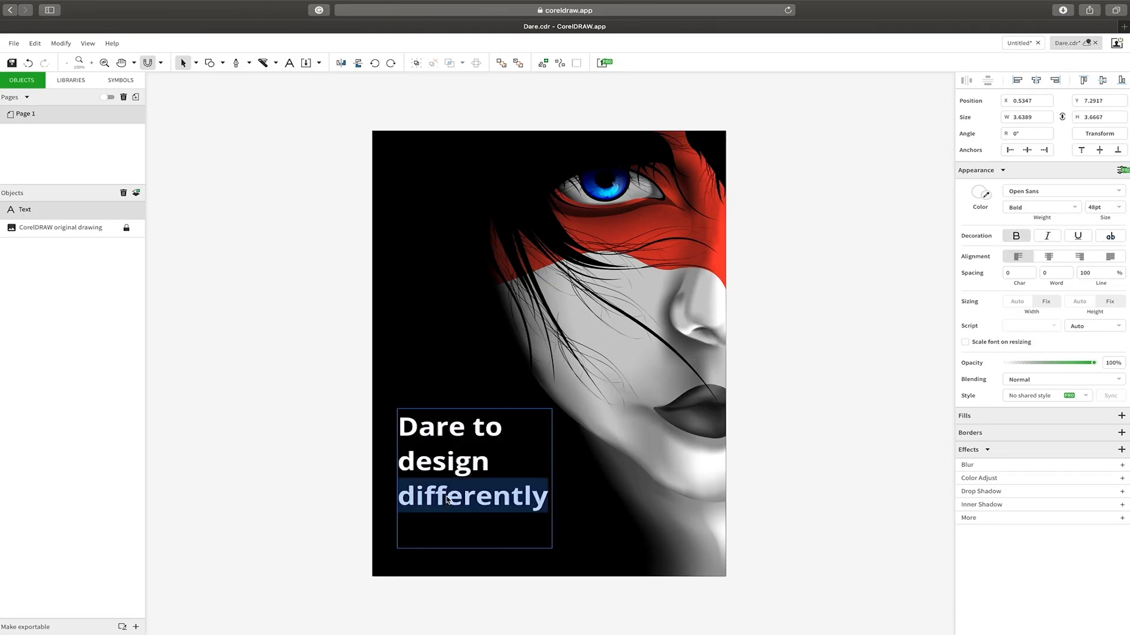
{"action": "mouse_move", "coordinate": [1047, 236]}
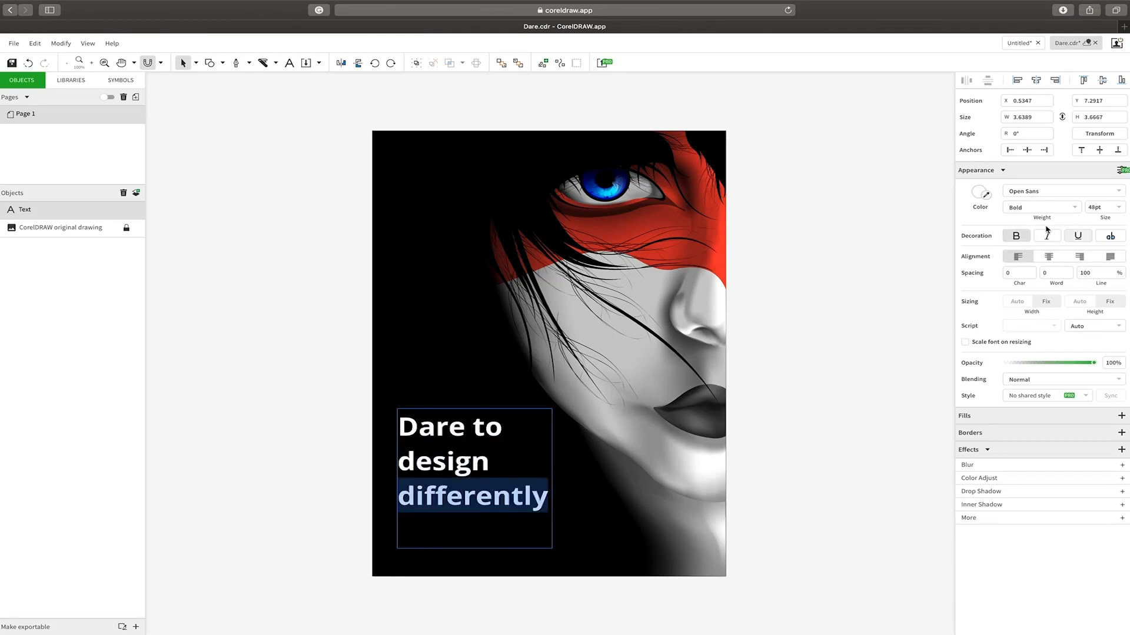
{"action": "left_click", "coordinate": [979, 193]}
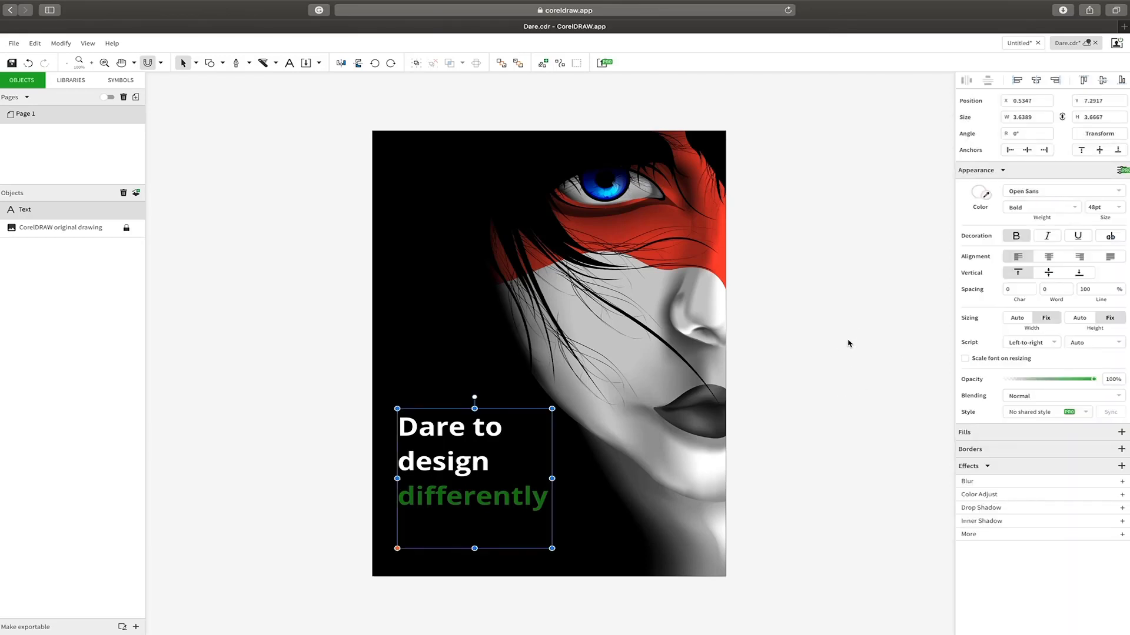
{"action": "left_click", "coordinate": [832, 367]}
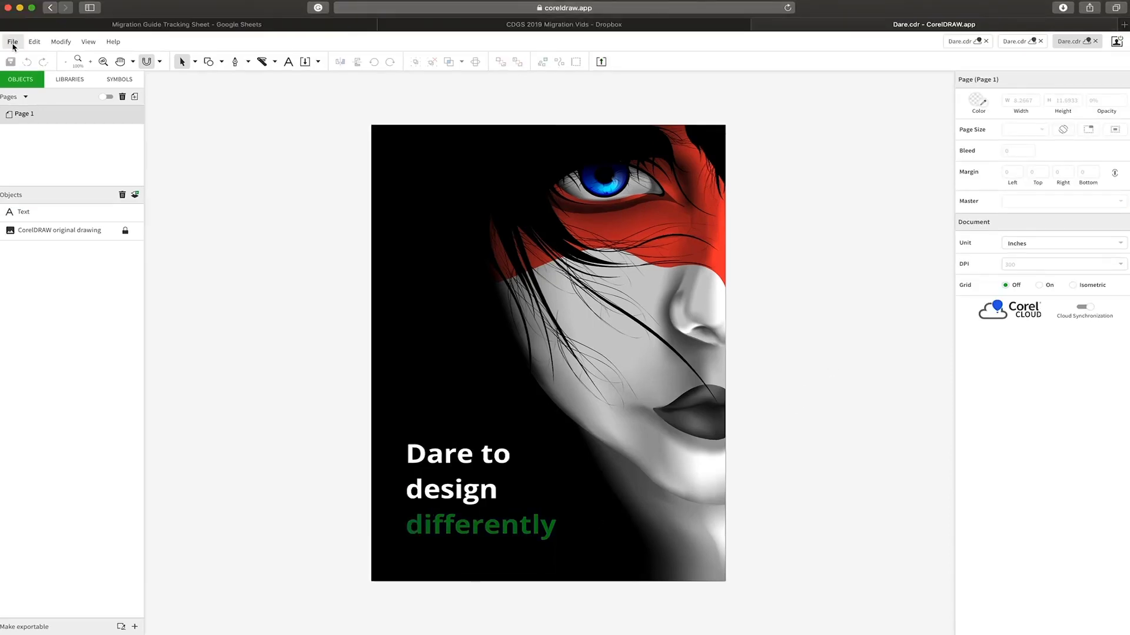
Save the poster to Corel Cloud as the CDR file Dare2DD, keeping unsupported objects' appearance.
{"action": "left_click", "coordinate": [12, 41]}
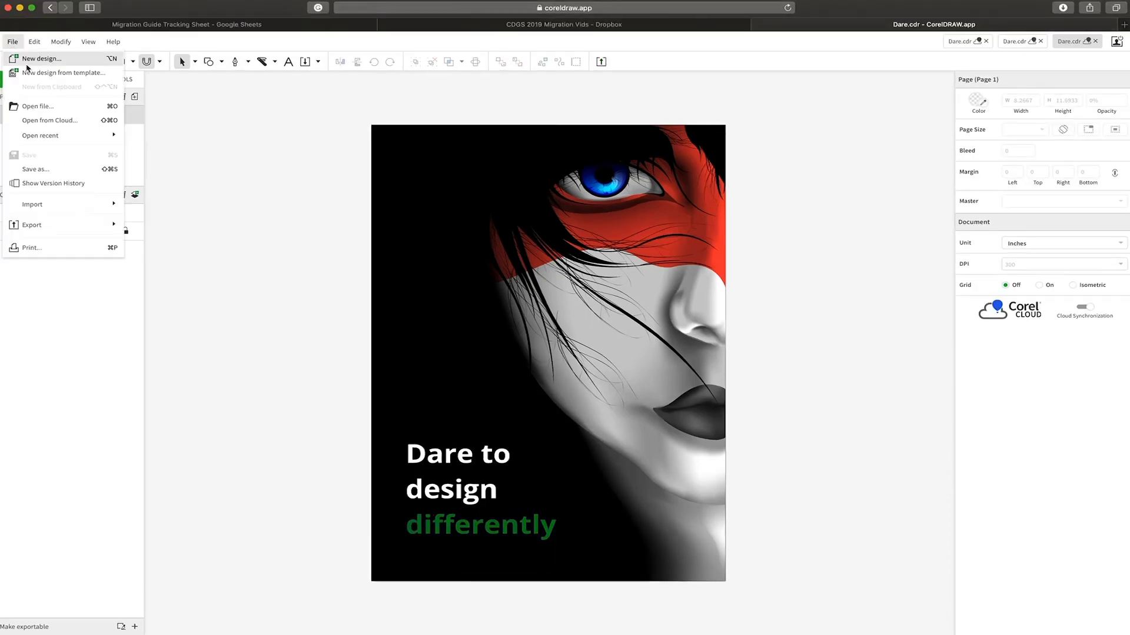
{"action": "left_click", "coordinate": [36, 169]}
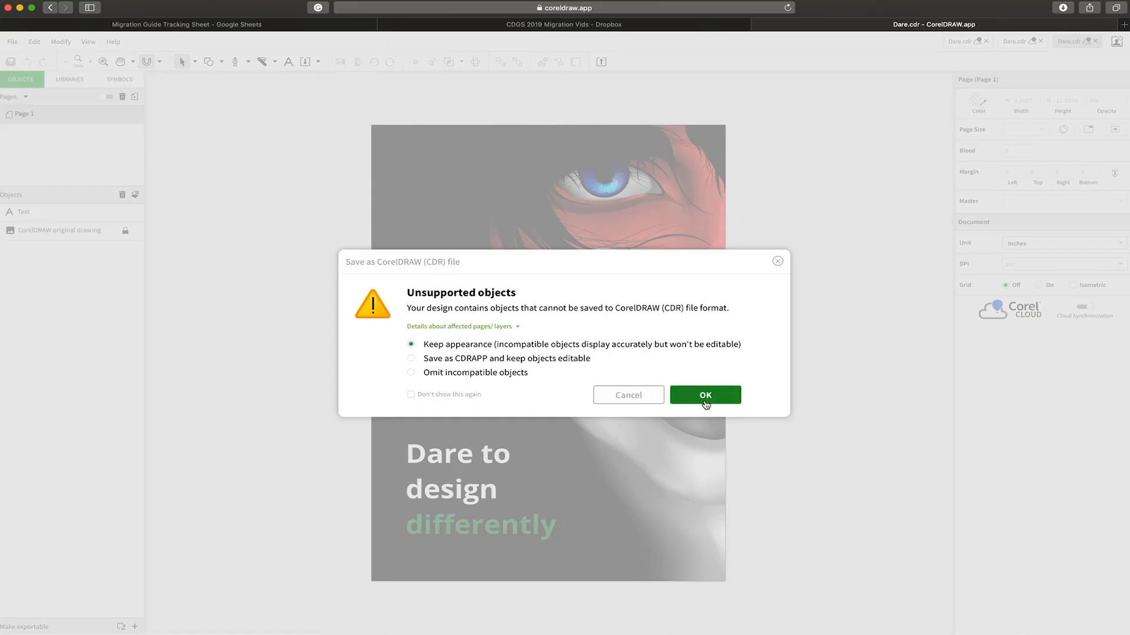
{"action": "left_click", "coordinate": [705, 395]}
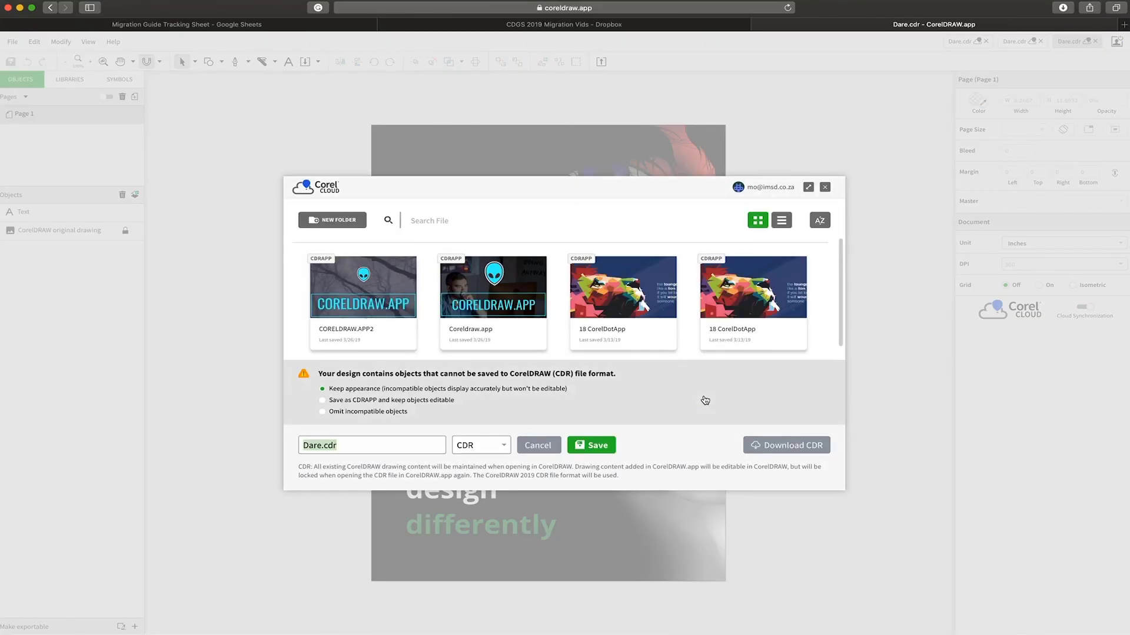
{"action": "type", "text": "Dare2DD"}
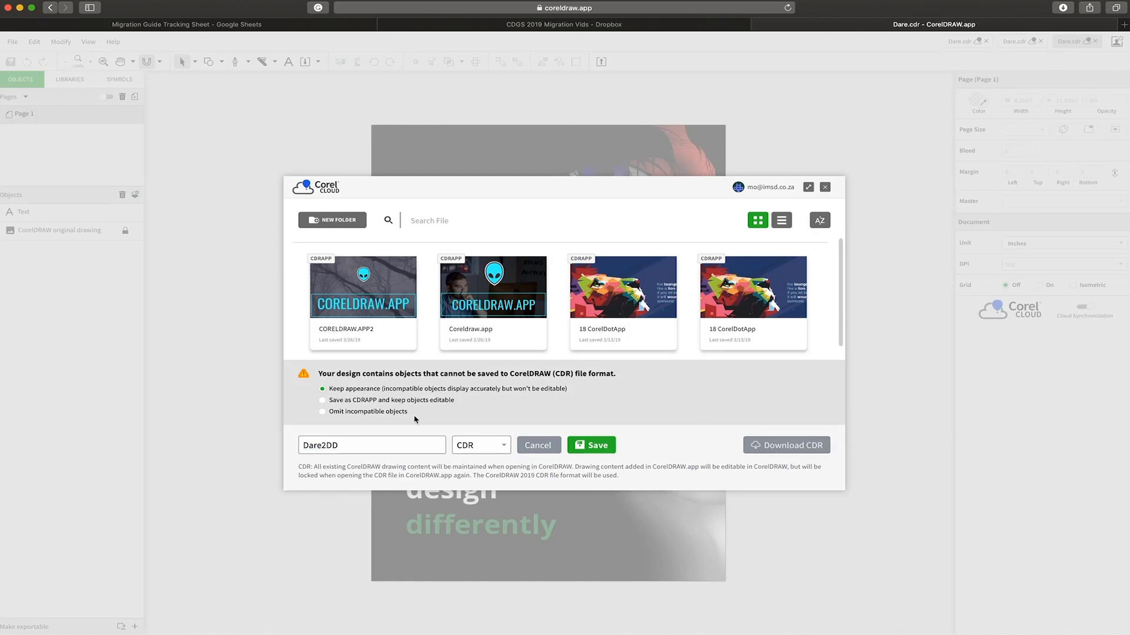
{"action": "mouse_move", "coordinate": [602, 469]}
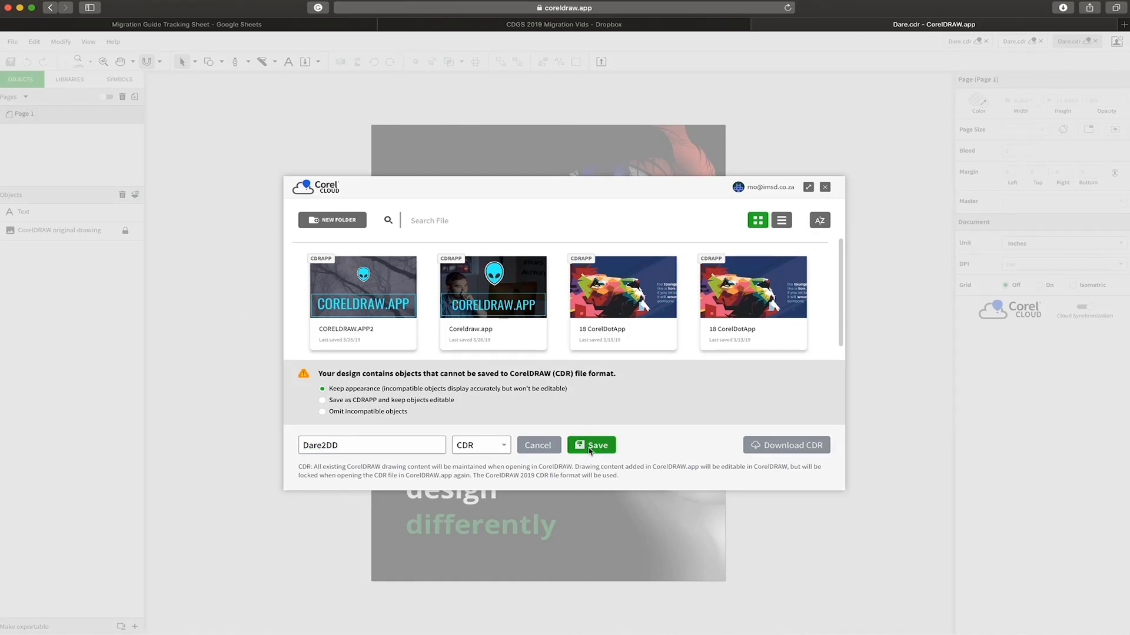
{"action": "left_click", "coordinate": [590, 445]}
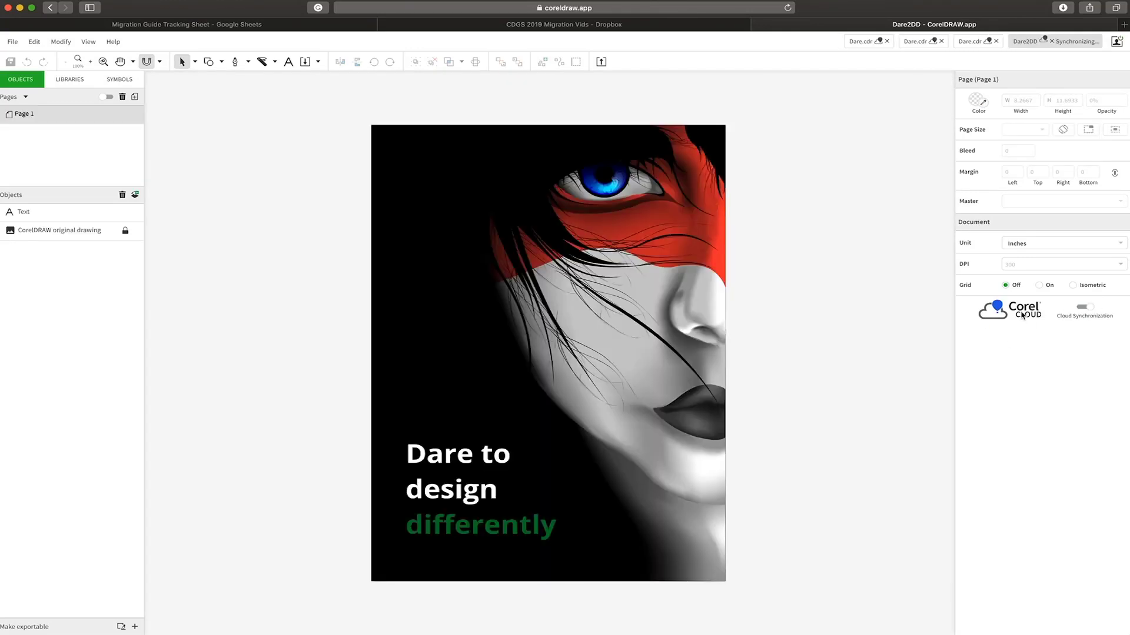
{"action": "left_click", "coordinate": [11, 41]}
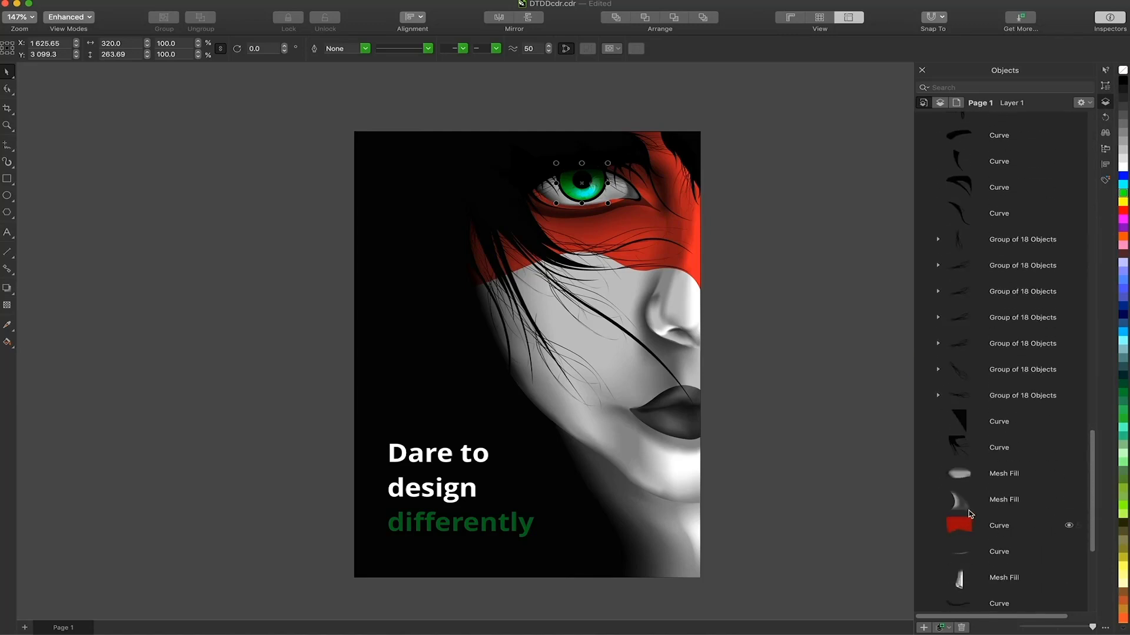
Recolour the red band across the woman's face green in desktop CorelDRAW.
{"action": "left_click", "coordinate": [998, 526]}
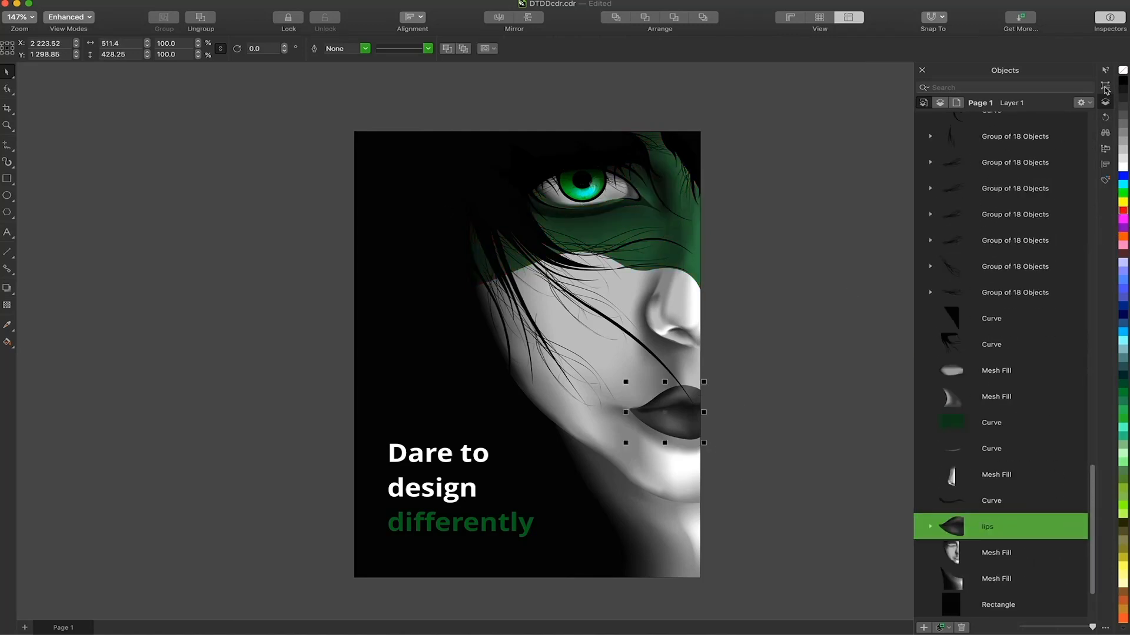
{"action": "left_click", "coordinate": [1105, 87]}
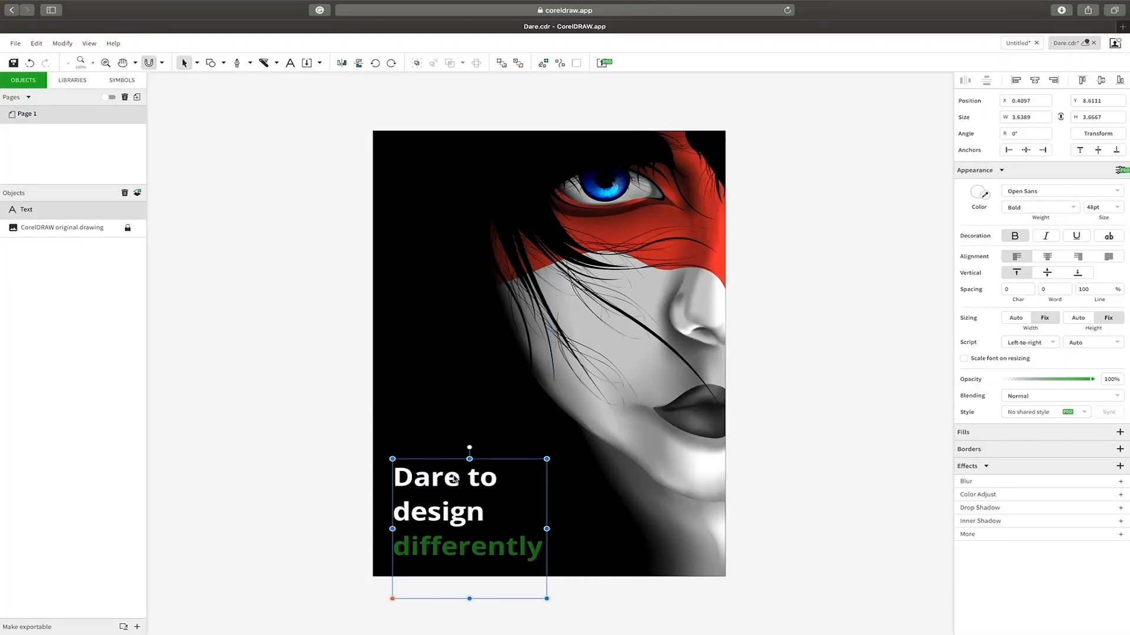
Deselect the repositioned 'Dare to design differently' text on the Dare.cdr poster.
{"action": "left_click", "coordinate": [315, 414]}
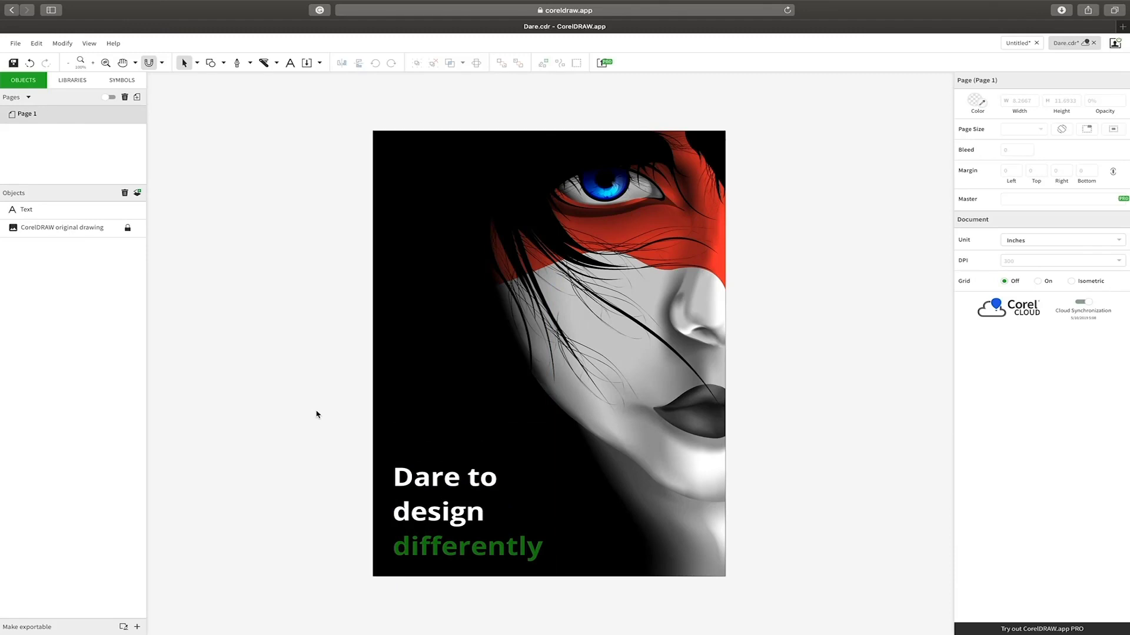